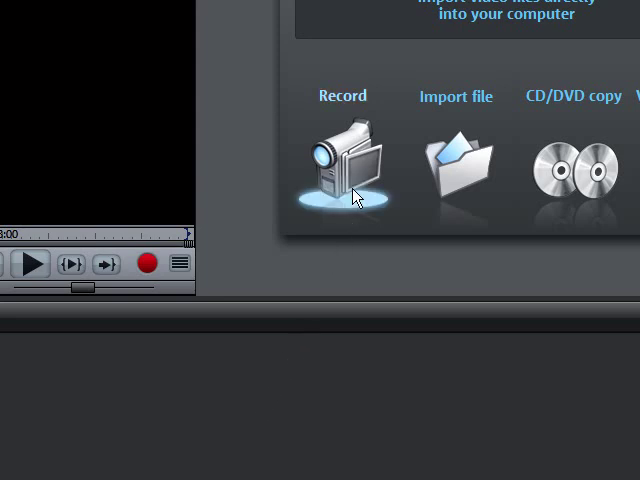
Step: Review the available recording sources on the Record screen and close the selection
{"action": "left_click", "coordinate": [344, 164]}
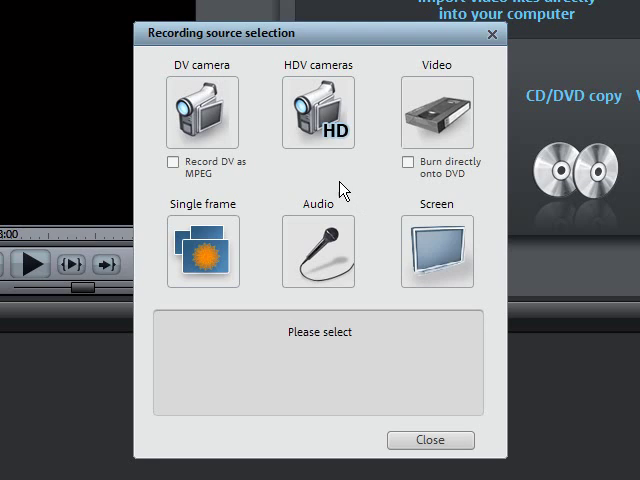
{"action": "left_click", "coordinate": [202, 112]}
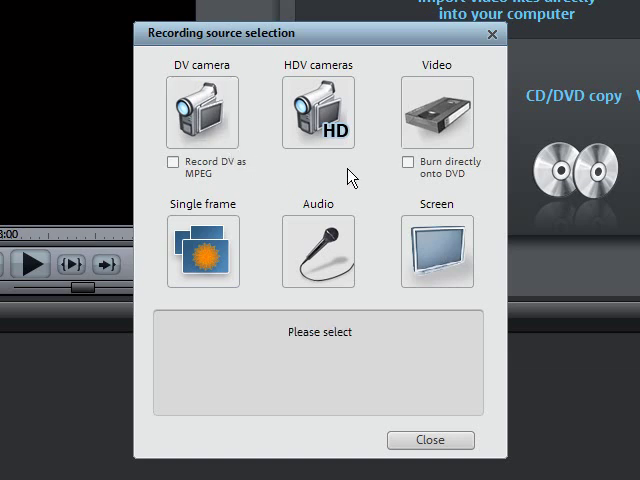
{"action": "left_click", "coordinate": [436, 112]}
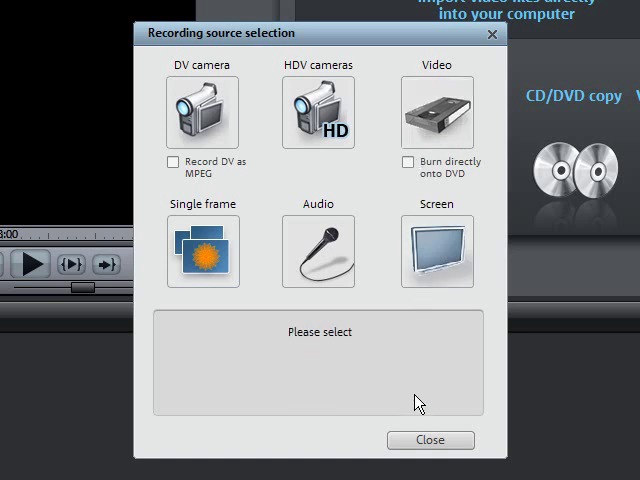
{"action": "left_click", "coordinate": [430, 440]}
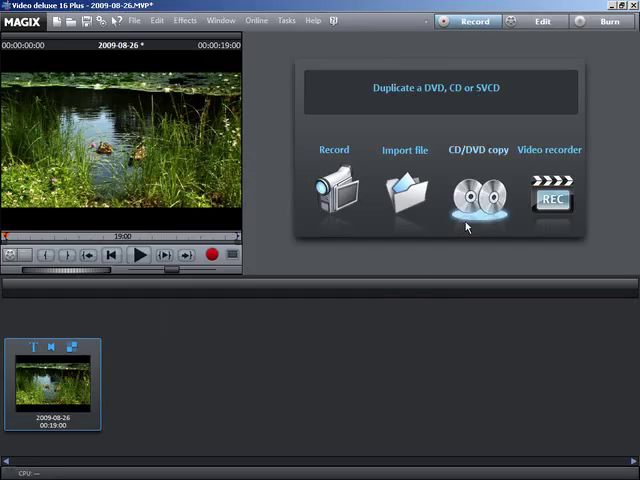
Step: Start a DVD/CD/SVCD disc copy, analyse the source disc folder and run the copy check
{"action": "left_click", "coordinate": [480, 196]}
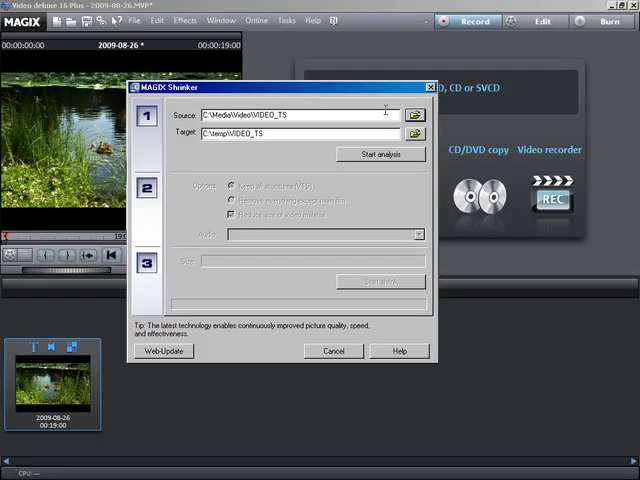
{"action": "left_click", "coordinate": [380, 154]}
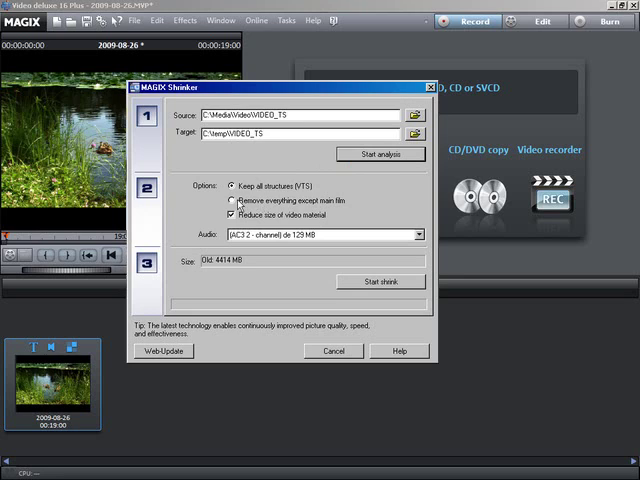
{"action": "left_click", "coordinate": [232, 200]}
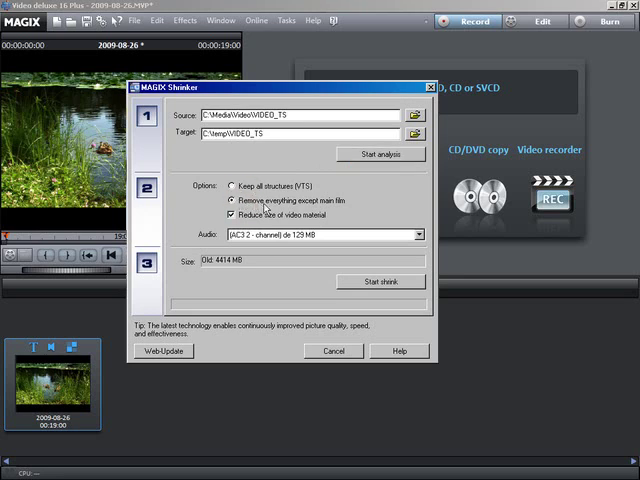
{"action": "left_click", "coordinate": [380, 280]}
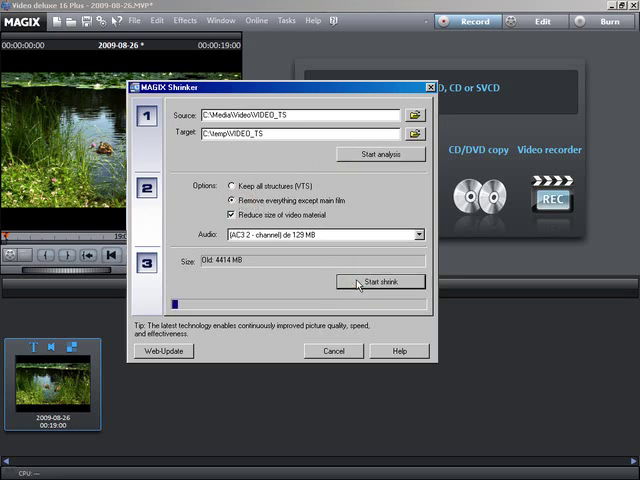
{"action": "left_click", "coordinate": [334, 352]}
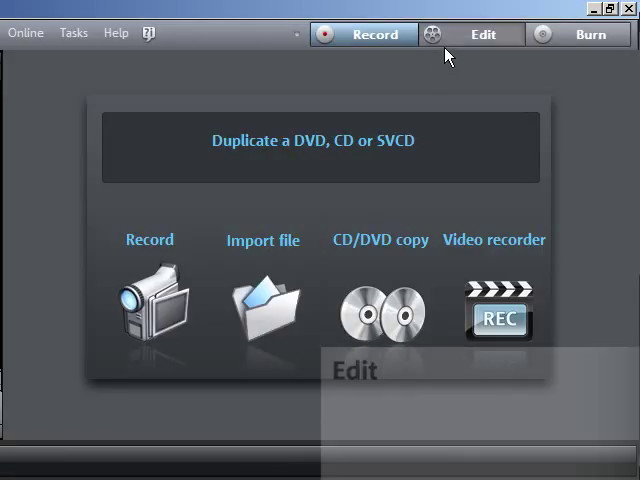
Step: Switch to editing mode and show the _Demo effects folder under My media in the media pool
{"action": "left_click", "coordinate": [482, 34]}
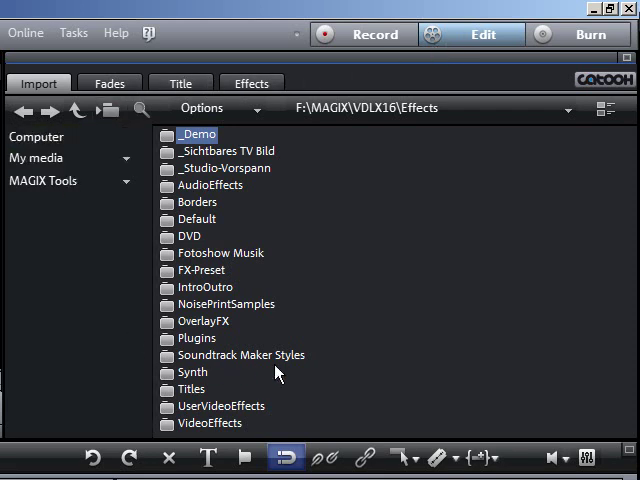
{"action": "mouse_move", "coordinate": [312, 200]}
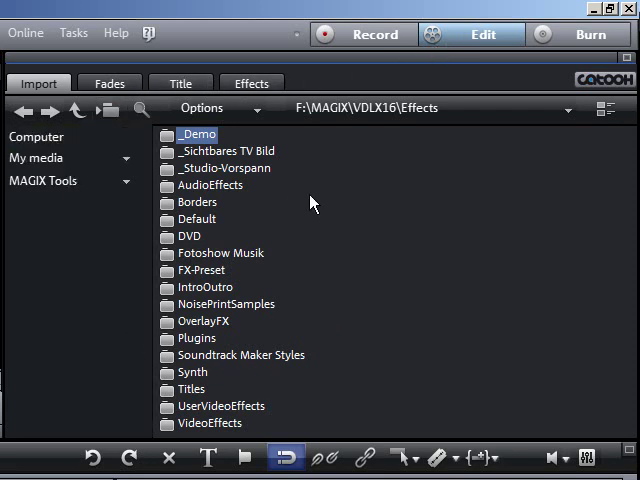
{"action": "left_click", "coordinate": [56, 156]}
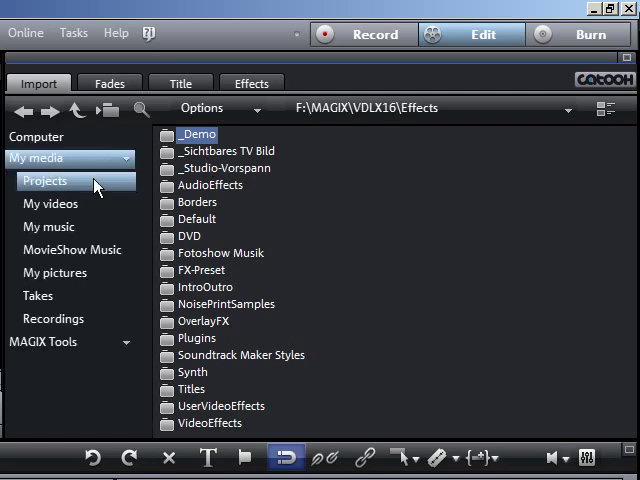
{"action": "left_click", "coordinate": [48, 340]}
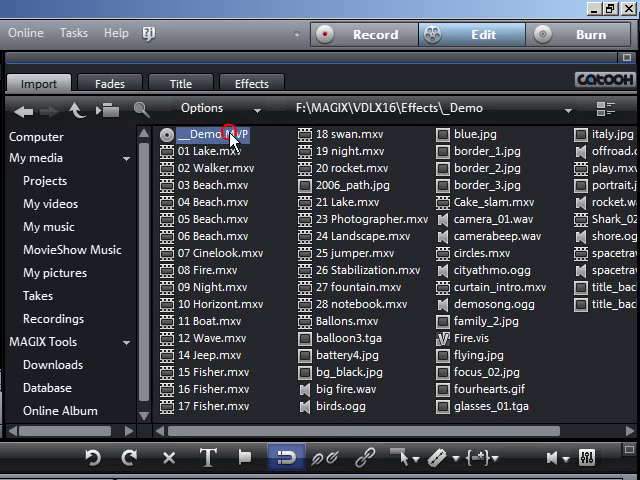
Step: Load the _Demo.MVP project and play its Lake clips back in the preview
{"action": "double_click", "coordinate": [208, 134]}
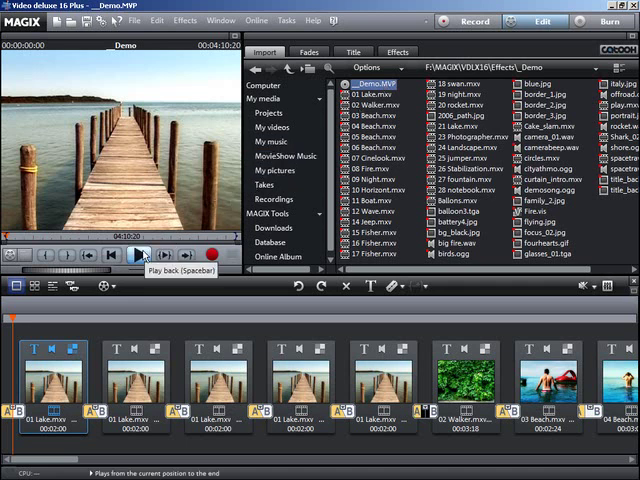
{"action": "left_click", "coordinate": [144, 256]}
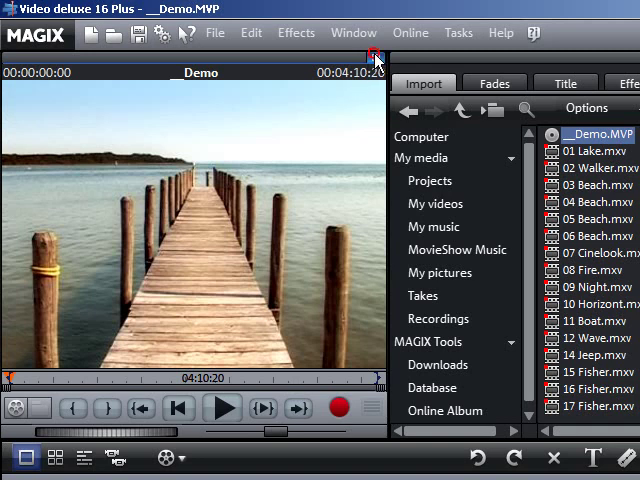
{"action": "left_click", "coordinate": [376, 56]}
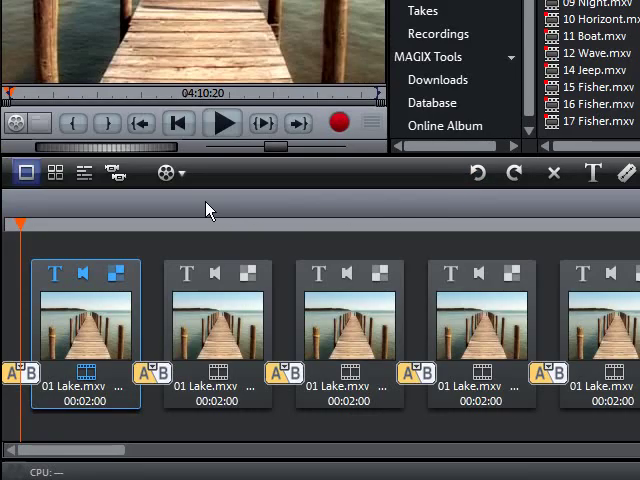
Step: Toggle the detailed timeline view and scrub the playback position through the demo project
{"action": "left_click", "coordinate": [84, 172]}
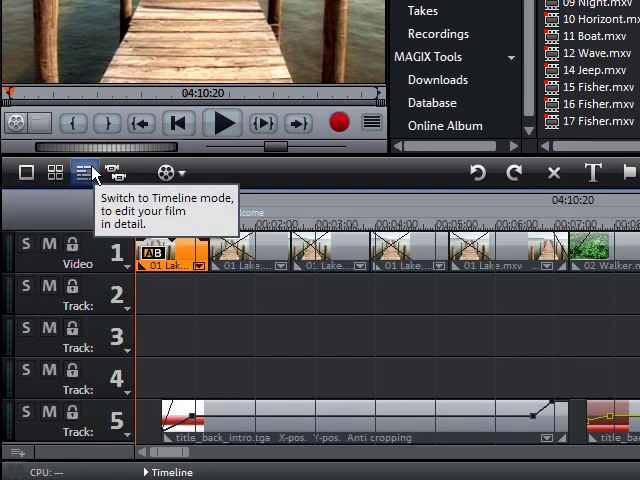
{"action": "left_click", "coordinate": [84, 172]}
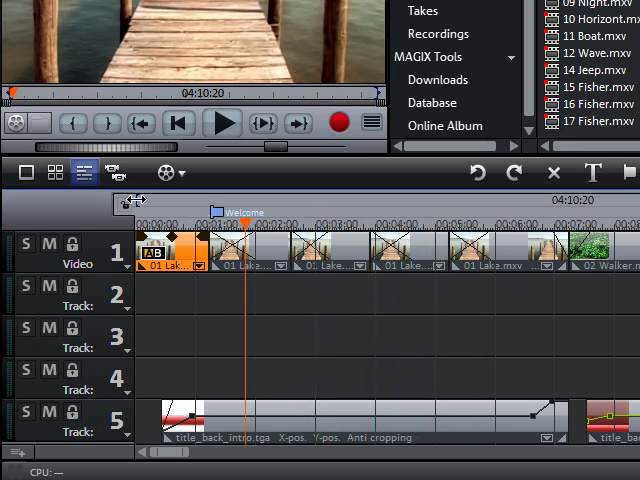
{"action": "left_click_drag", "start_coordinate": [248, 200], "coordinate": [244, 200]}
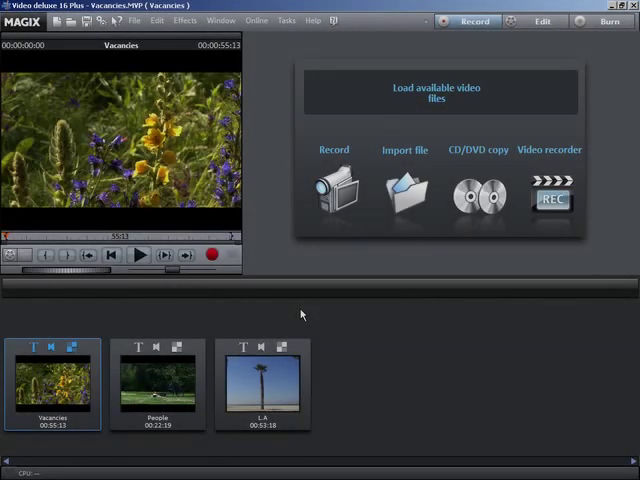
Step: Go to the burning screen and apply the Blue Flow template to the Vacancies disc menu
{"action": "left_click", "coordinate": [608, 20]}
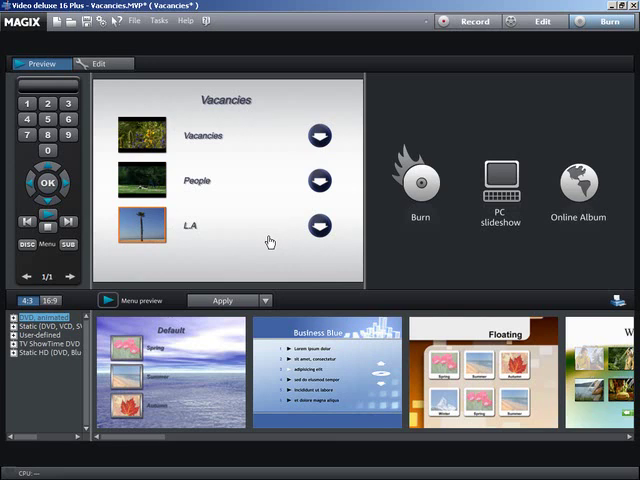
{"action": "mouse_move", "coordinate": [252, 258]}
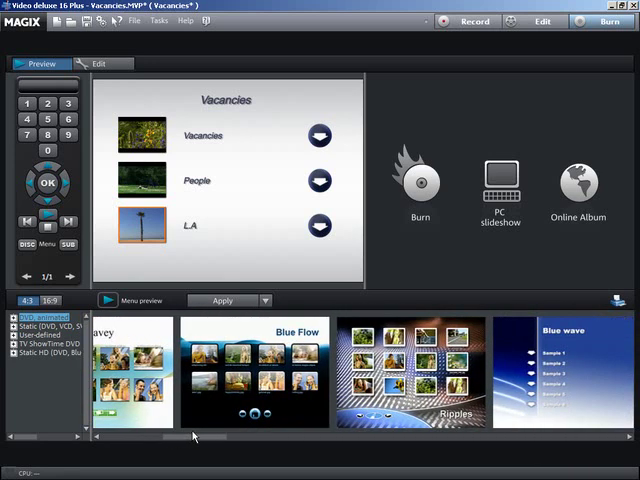
{"action": "left_click", "coordinate": [252, 370]}
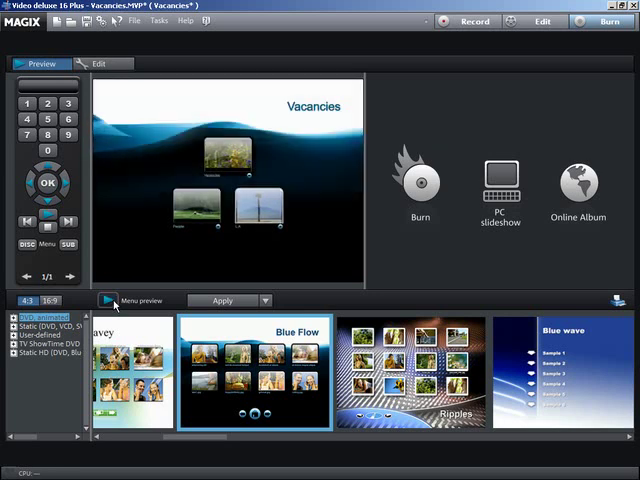
{"action": "mouse_move", "coordinate": [118, 180]}
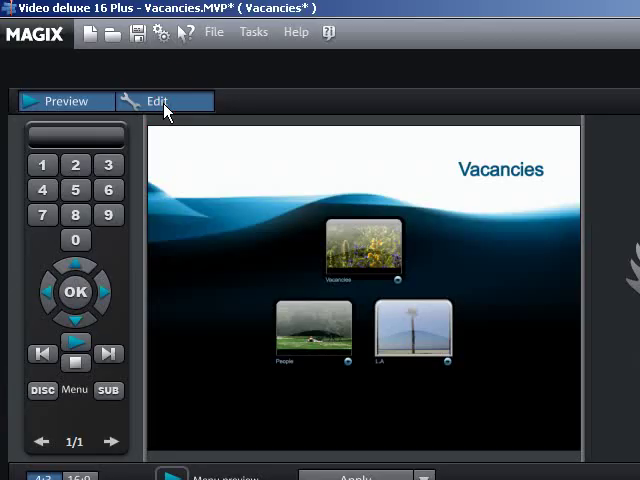
Step: Start editing the disc menu and choose DVD as the disc format
{"action": "left_click", "coordinate": [156, 100]}
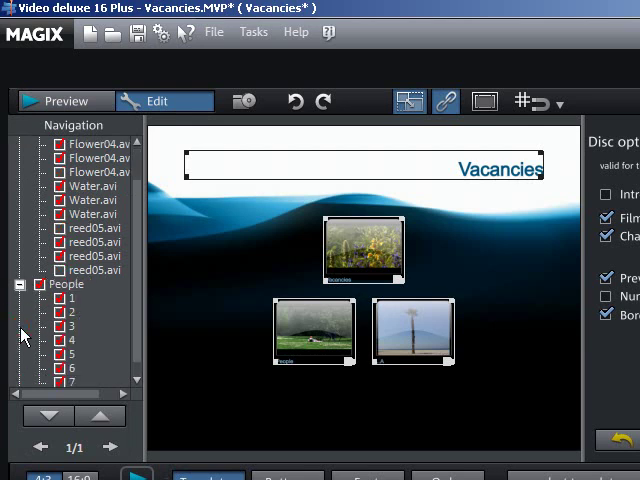
{"action": "mouse_move", "coordinate": [62, 322]}
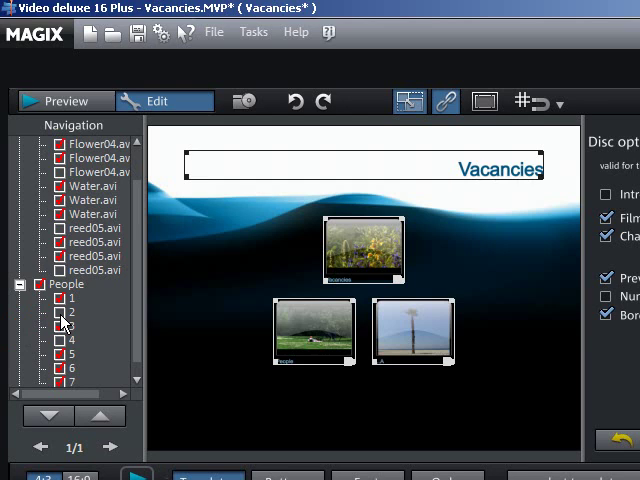
{"action": "mouse_move", "coordinate": [80, 312]}
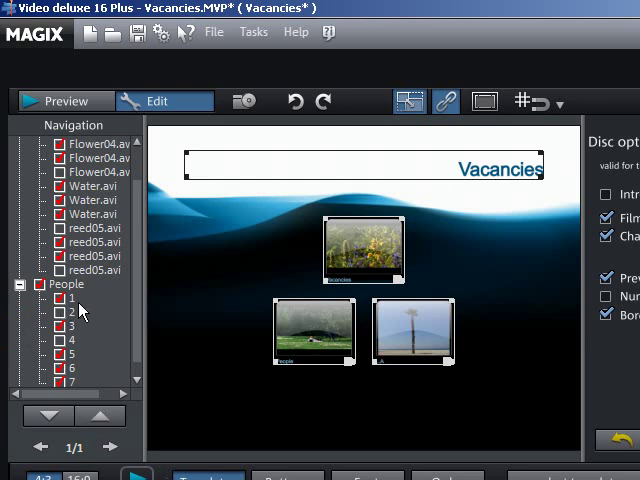
{"action": "mouse_move", "coordinate": [432, 408]}
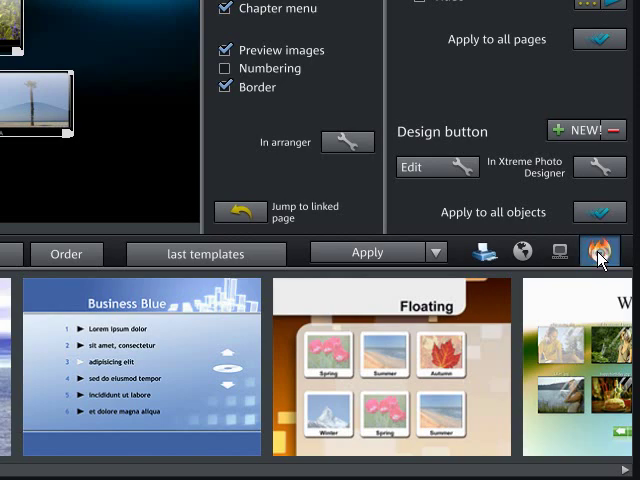
{"action": "left_click", "coordinate": [598, 252]}
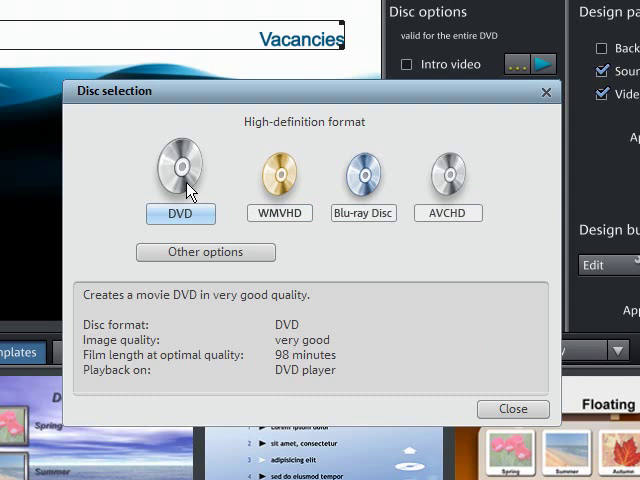
{"action": "left_click", "coordinate": [204, 252]}
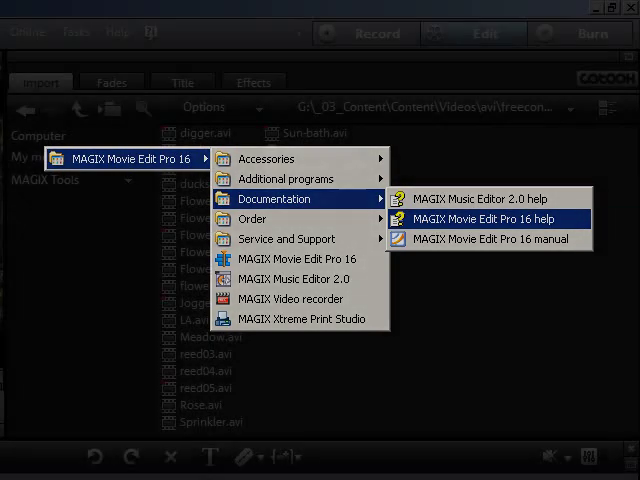
Step: From the Help menu, show the guided task list from Import through More possibilities
{"action": "left_click", "coordinate": [118, 32]}
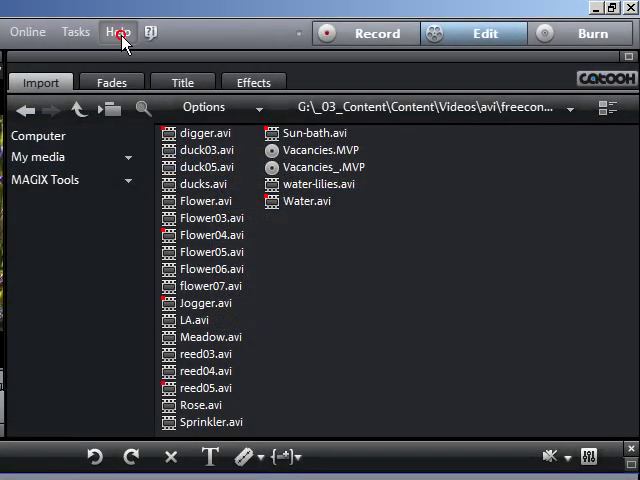
{"action": "left_click", "coordinate": [118, 32]}
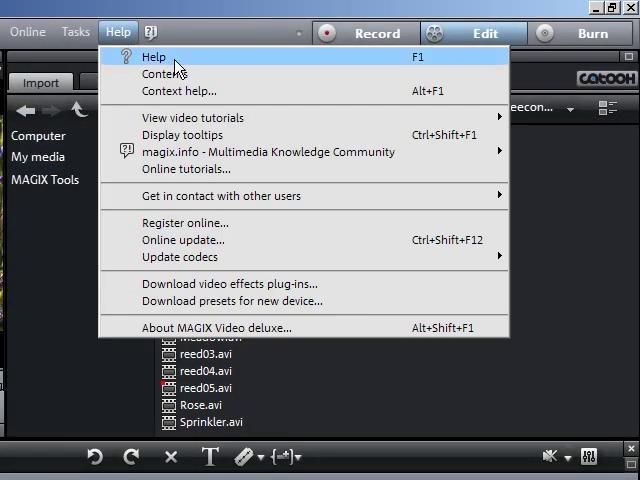
{"action": "left_click", "coordinate": [152, 56]}
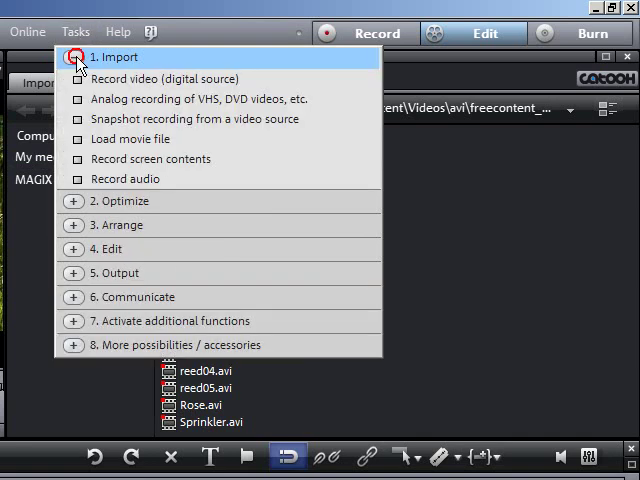
{"action": "mouse_move", "coordinate": [150, 160]}
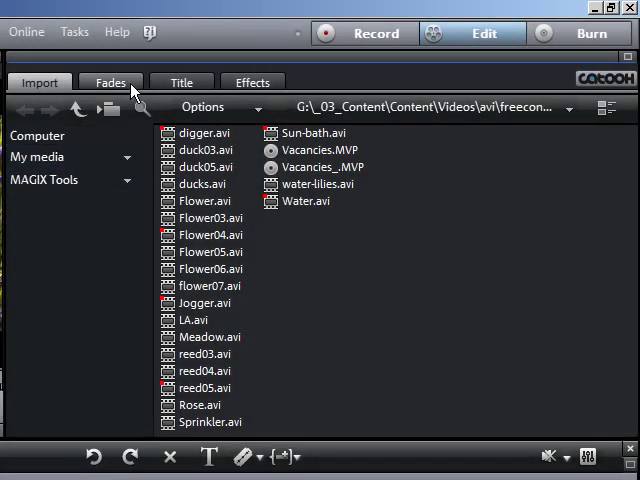
Step: Reopen the Help menu showing the video tutorials and online tutorials entries
{"action": "left_click", "coordinate": [116, 32]}
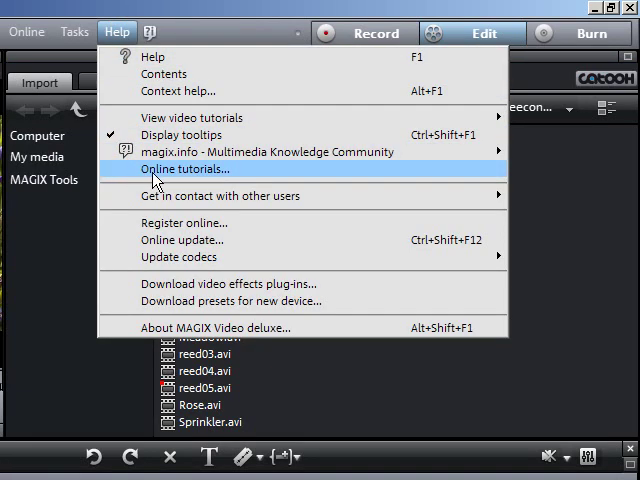
{"action": "mouse_move", "coordinate": [244, 182]}
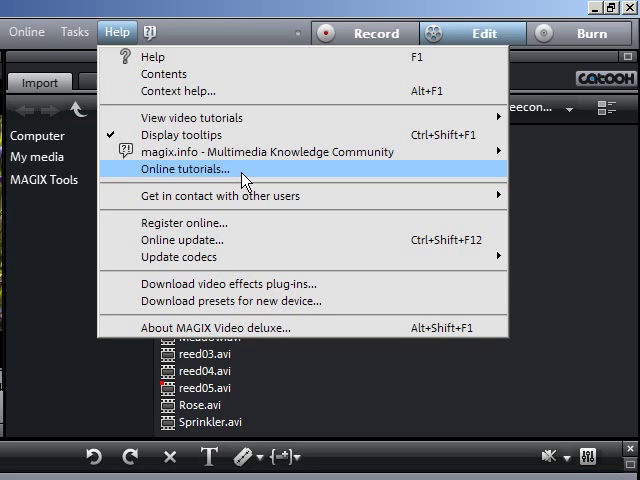